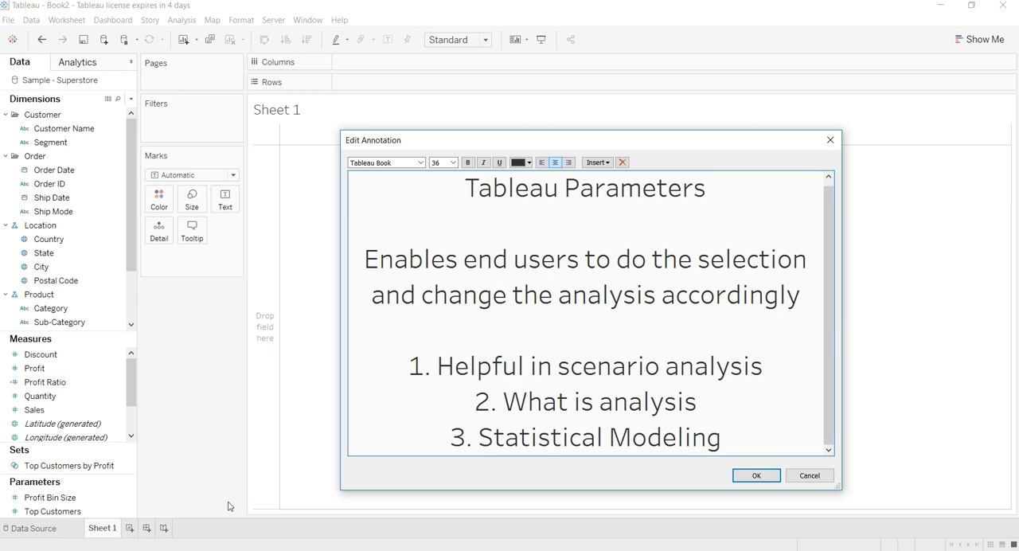
Step: Edit the parameters annotation from 'What is' to 'What if', then cancel without saving
click(719, 437)
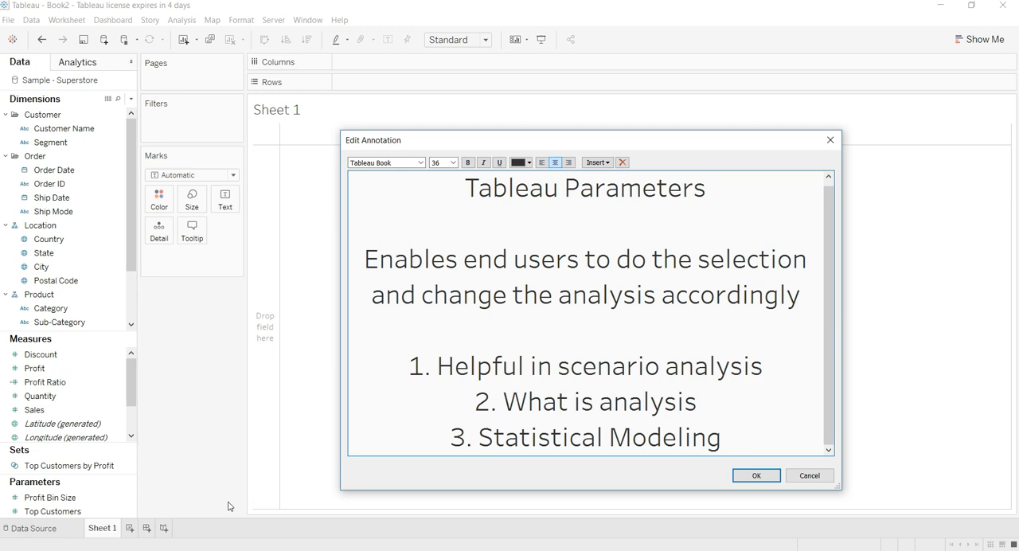
click(721, 437)
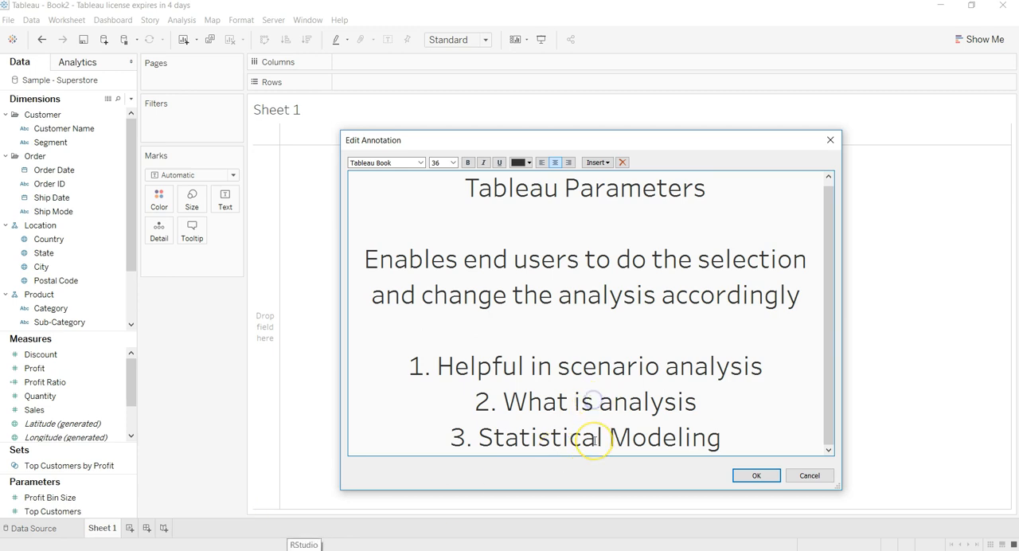
text(if)
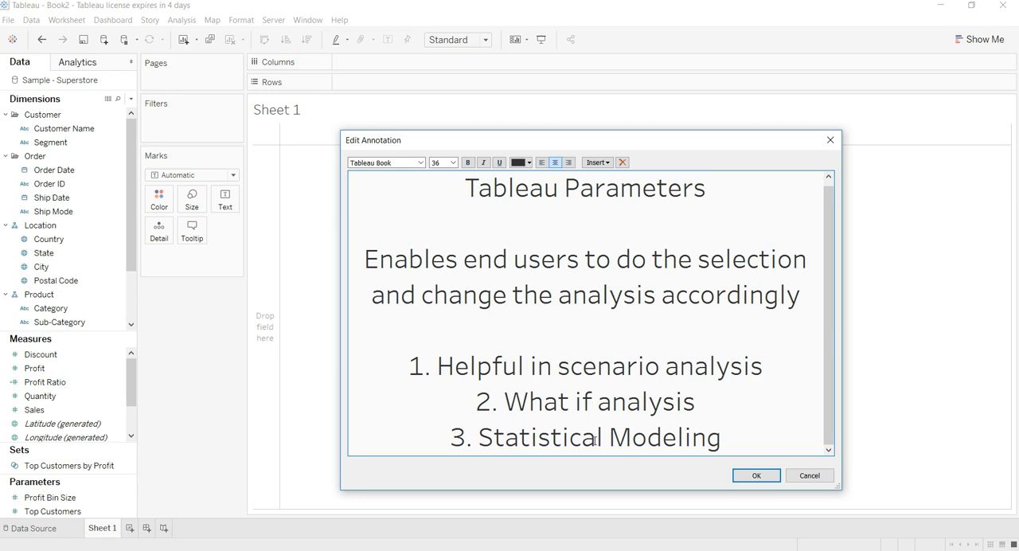
click(592, 401)
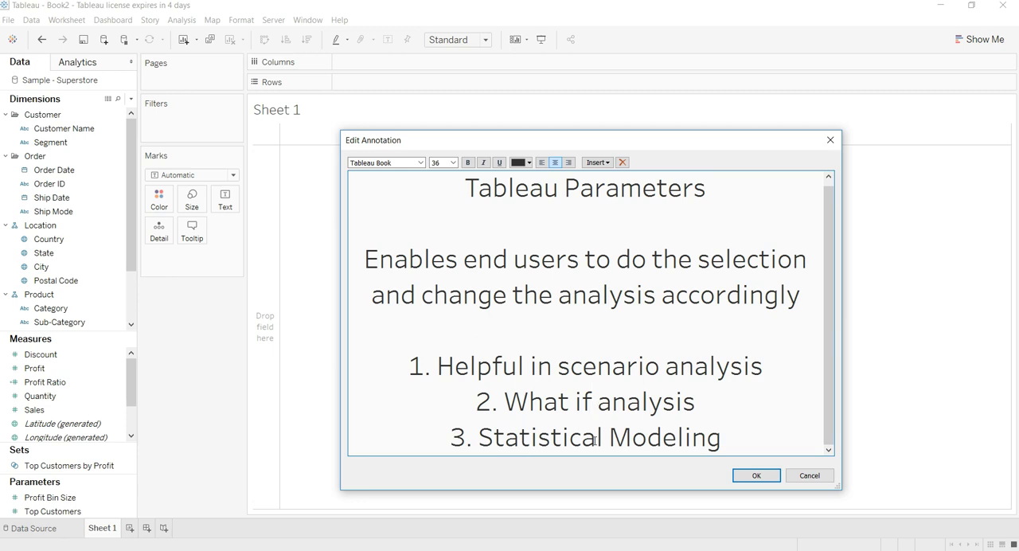
click(591, 402)
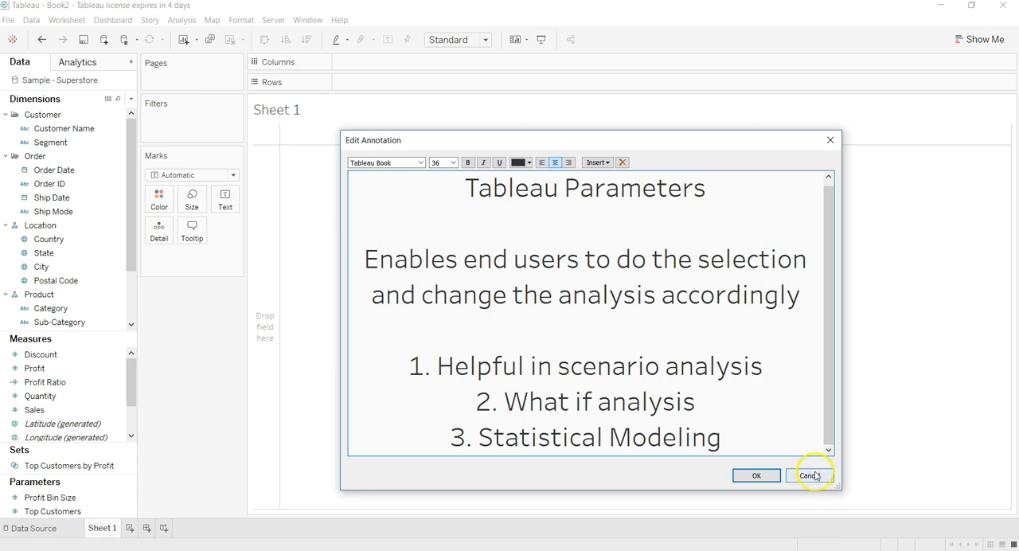
click(810, 475)
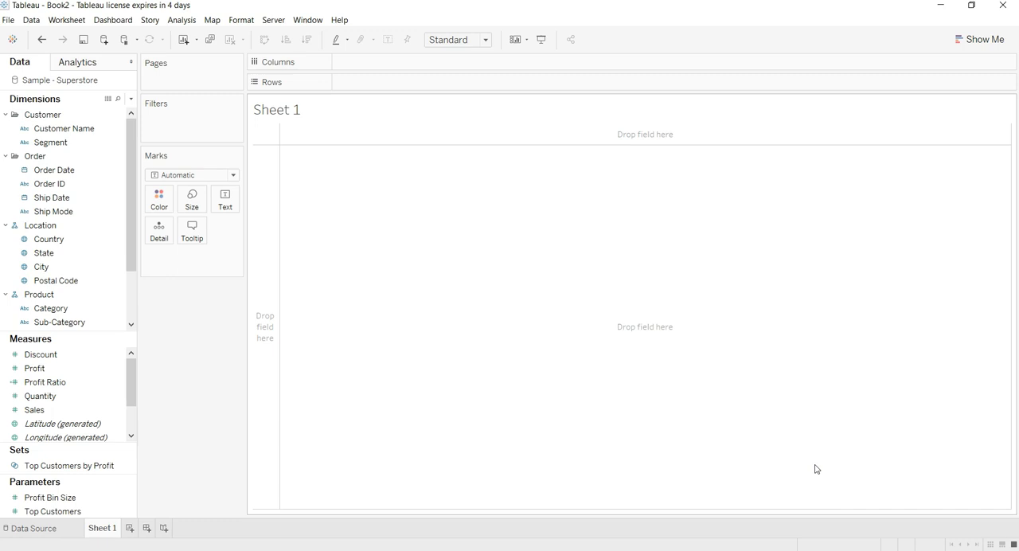
click(692, 396)
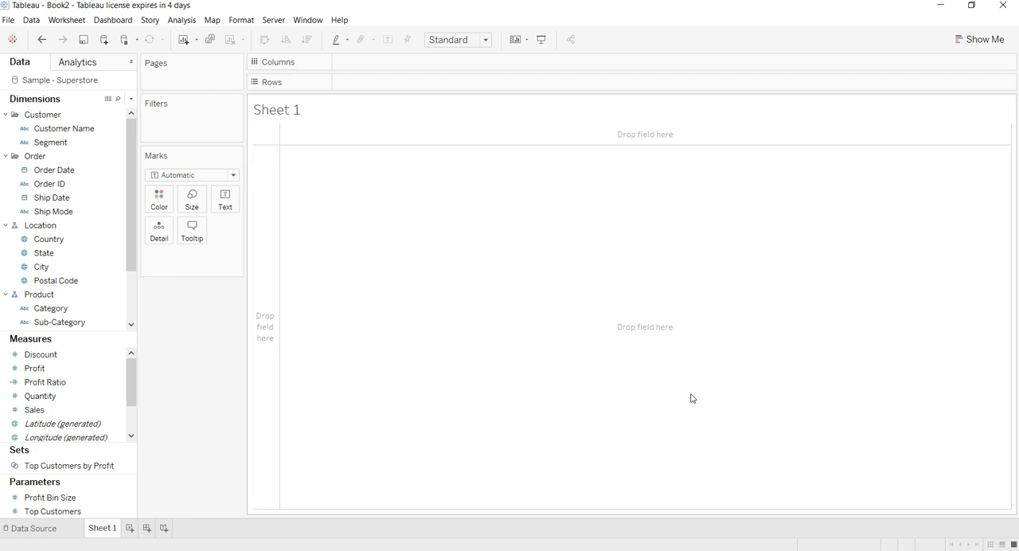
click(44, 253)
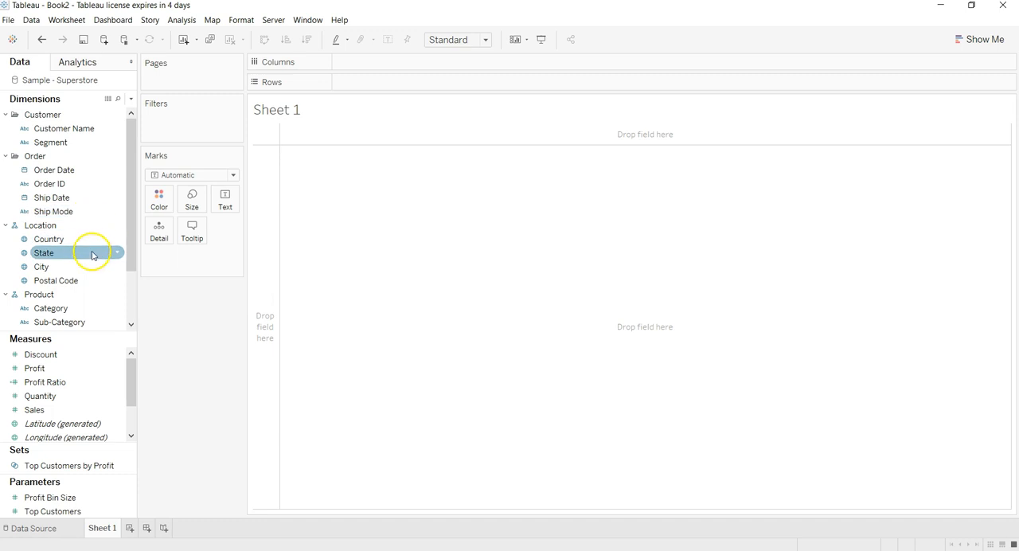
drag(54, 170, 388, 62)
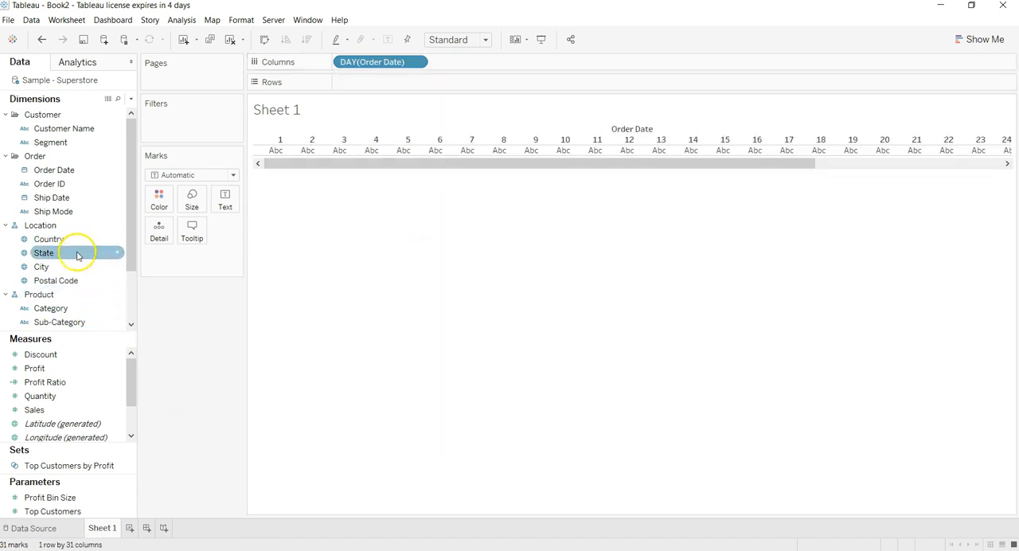
Step: Place SUM(Sales) on Rows against DAY(Order Date) to draw a 31-day line chart
click(40, 396)
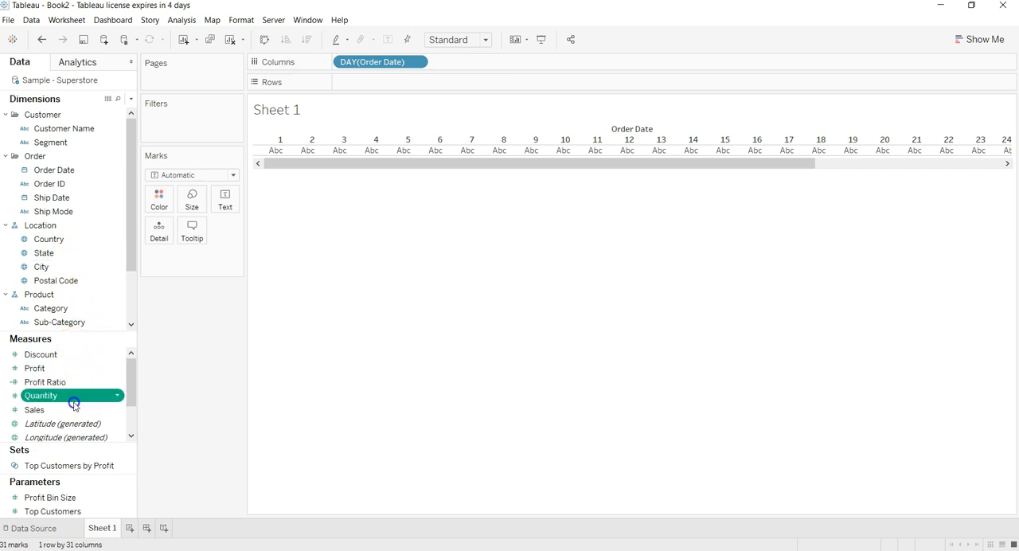
drag(34, 409, 436, 84)
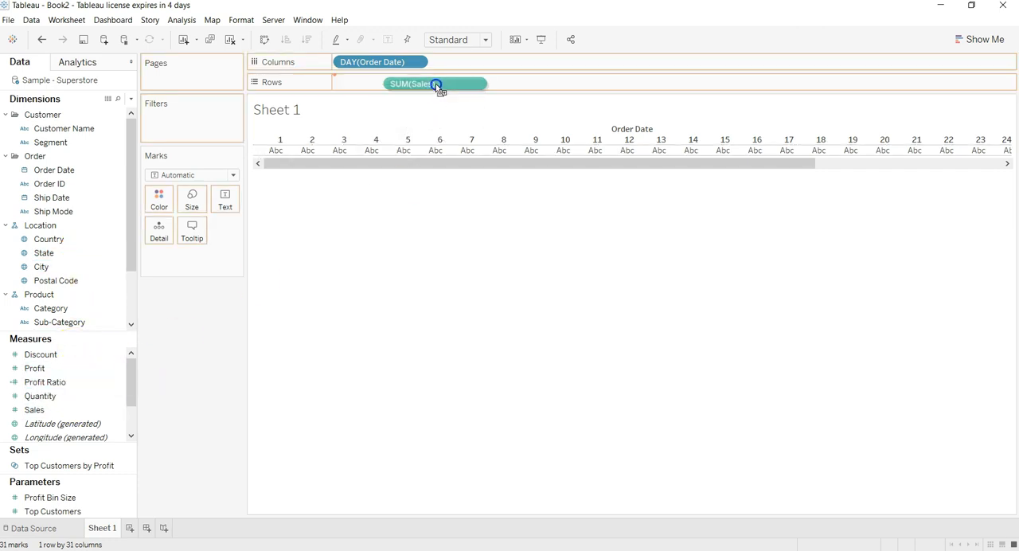
drag(436, 83, 380, 82)
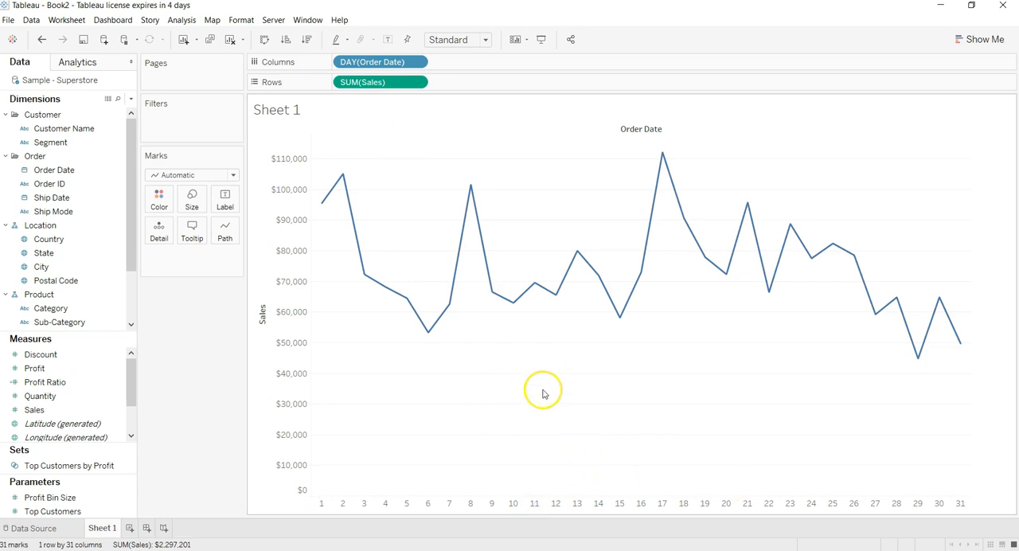
mouse_move(463, 172)
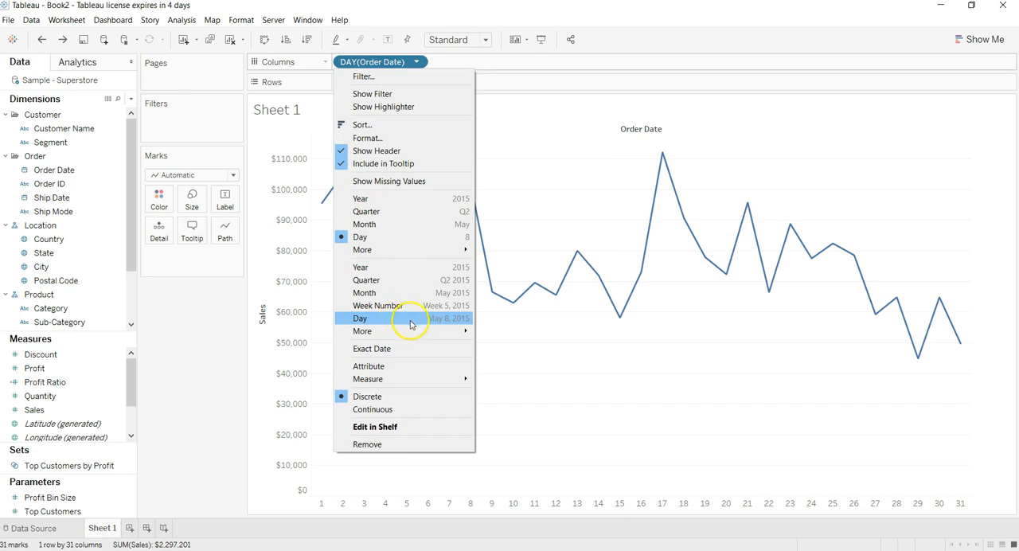
mouse_move(456, 322)
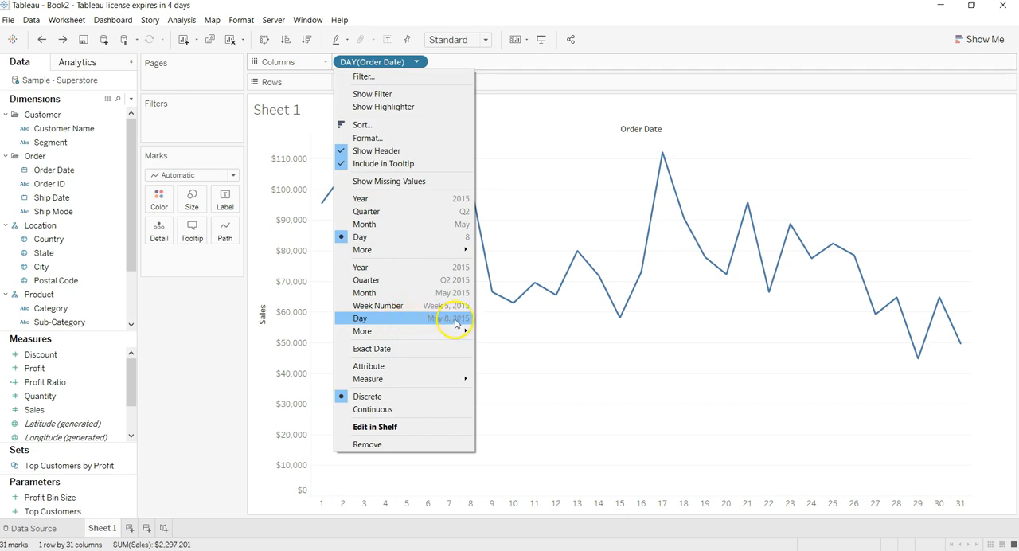
Step: Switch Order Date on Columns to exact continuous Day
click(360, 318)
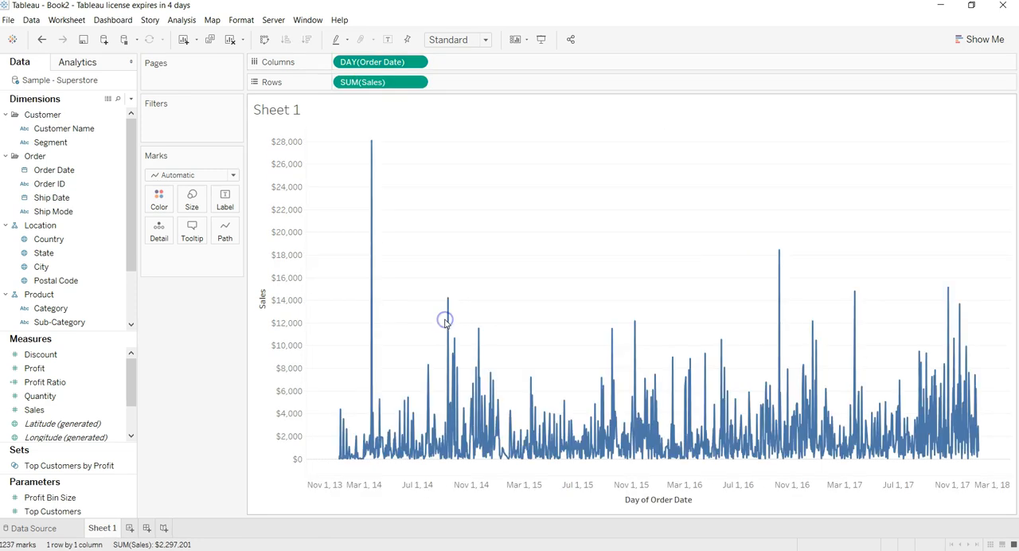
mouse_move(570, 437)
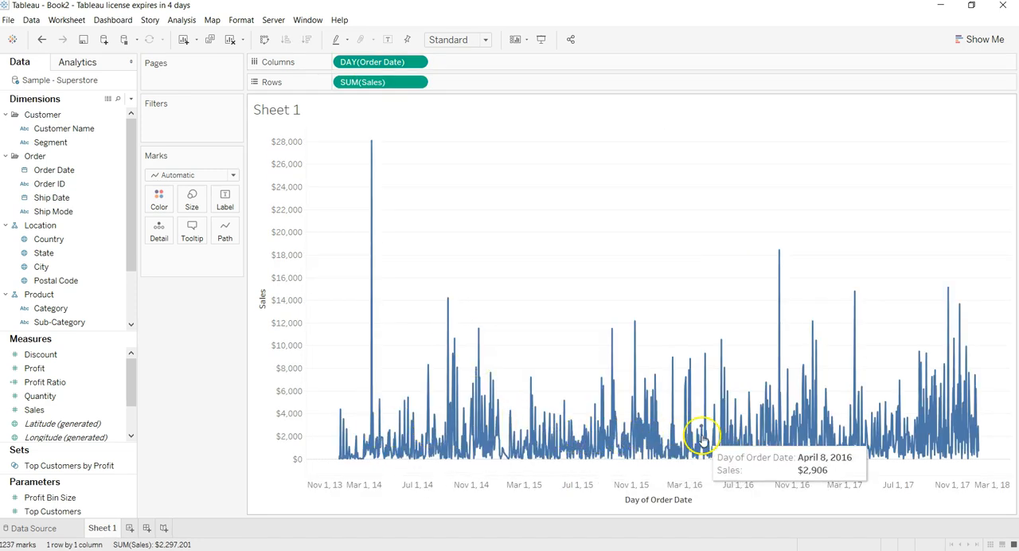
mouse_move(699, 462)
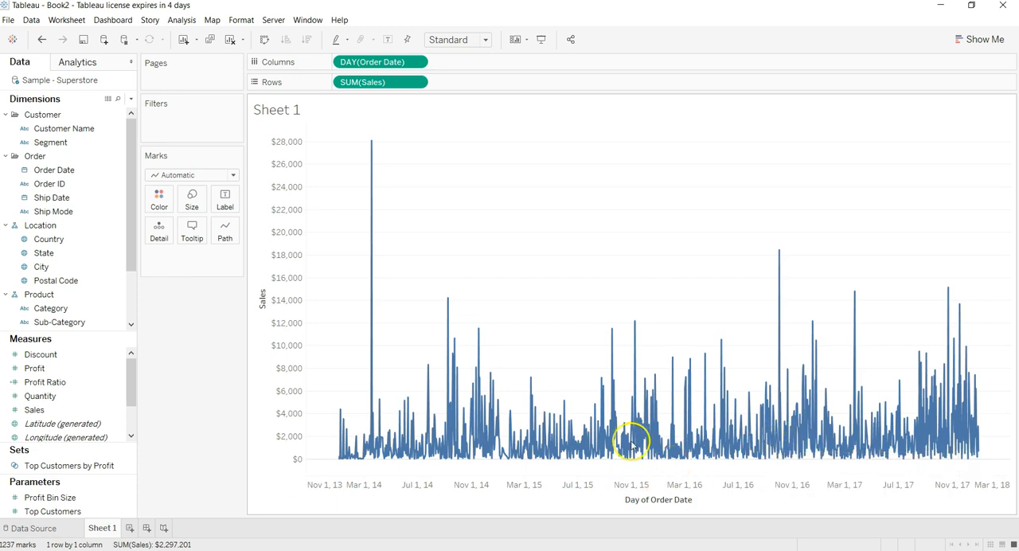
mouse_move(617, 175)
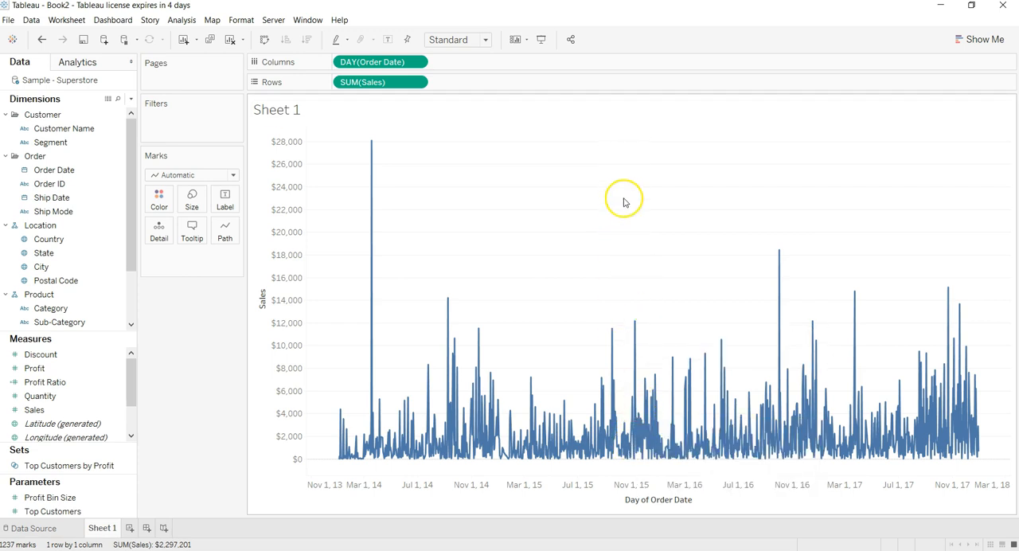
mouse_move(635, 427)
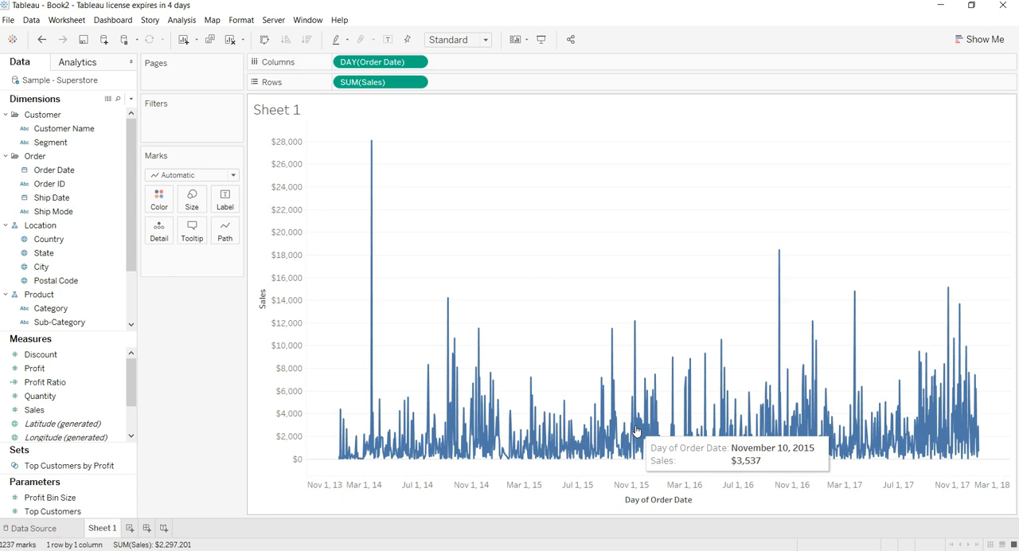
mouse_move(627, 305)
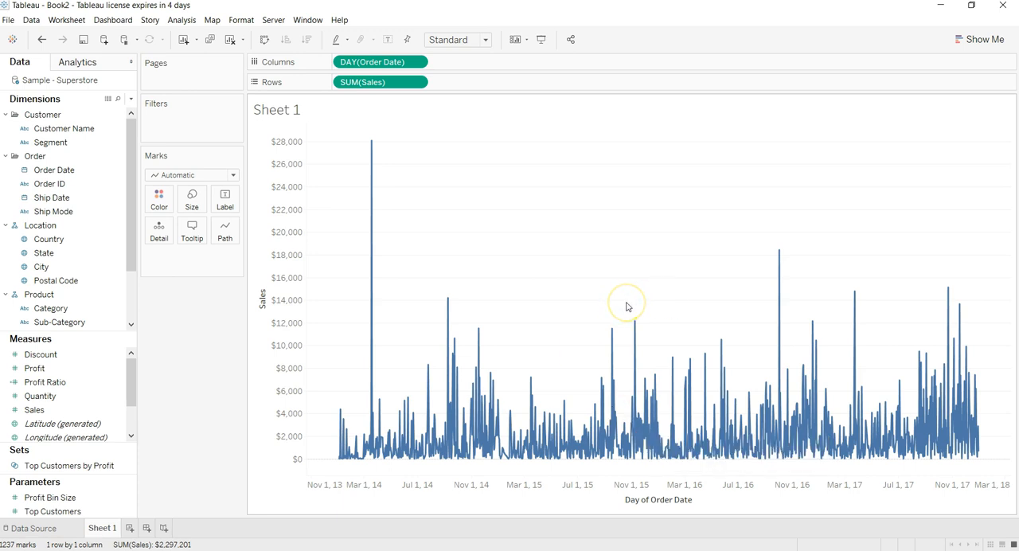
mouse_move(129, 92)
text(d)
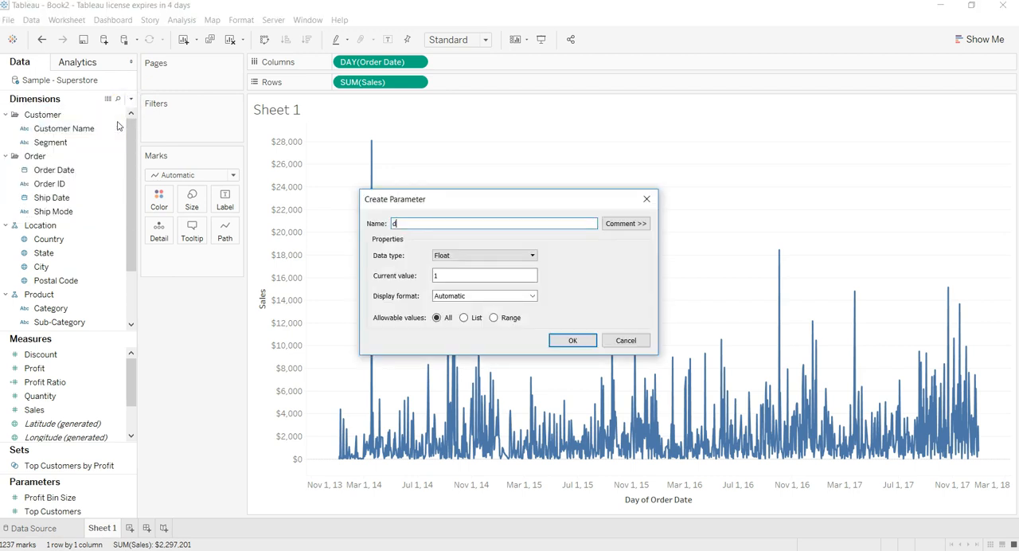
Step: Create a Date parameter named 'divide' with current value 9/23/2015
text(ivide)
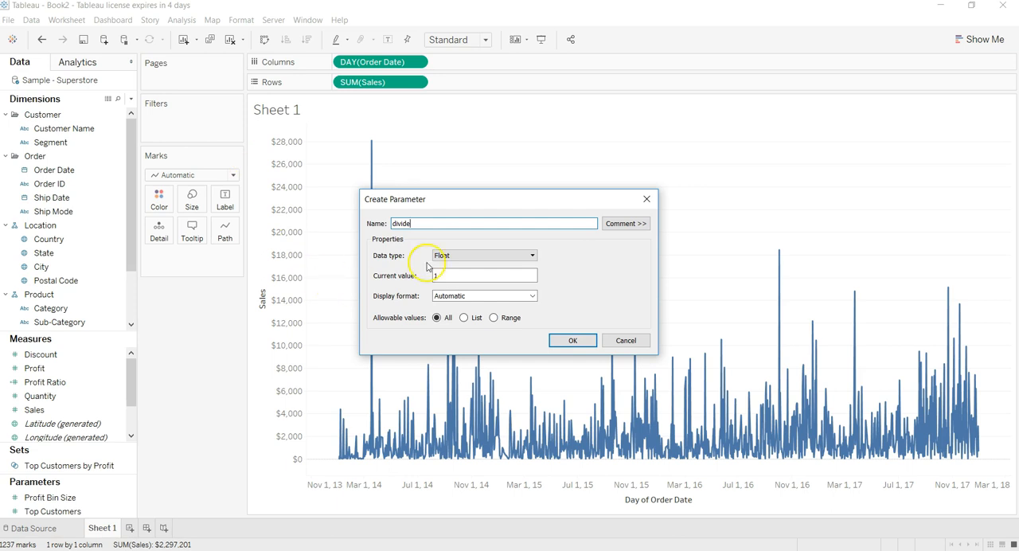
click(483, 255)
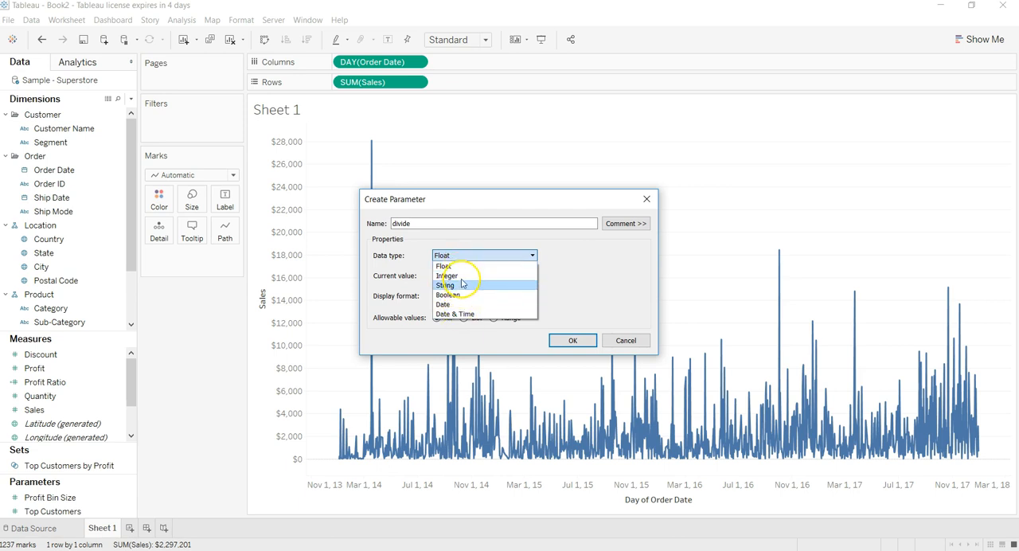
mouse_move(447, 295)
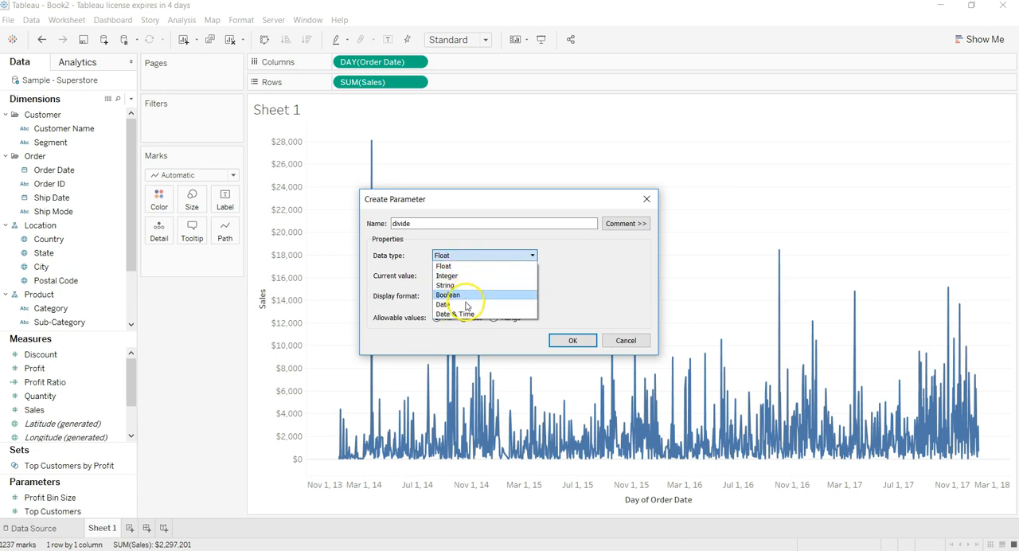
mouse_move(454, 304)
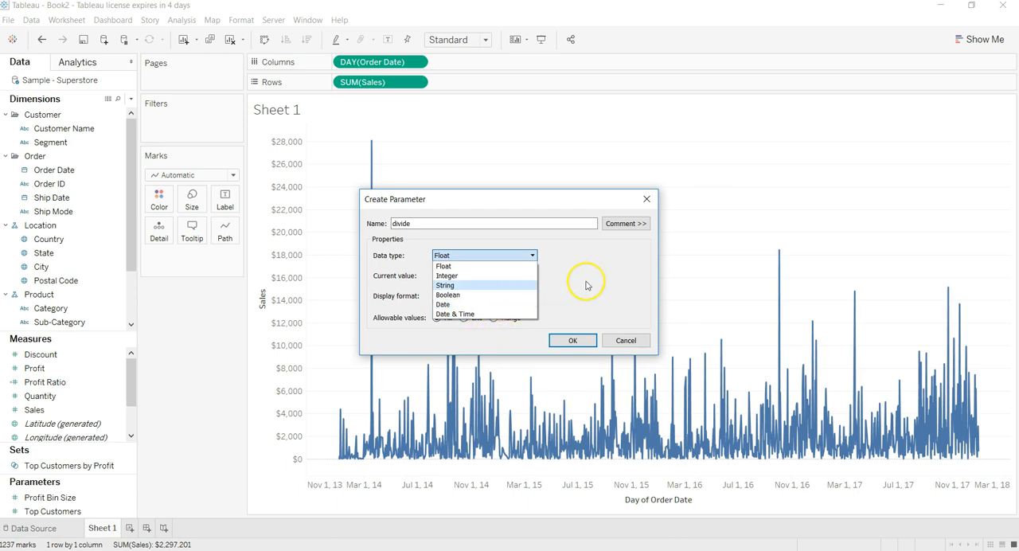
click(442, 304)
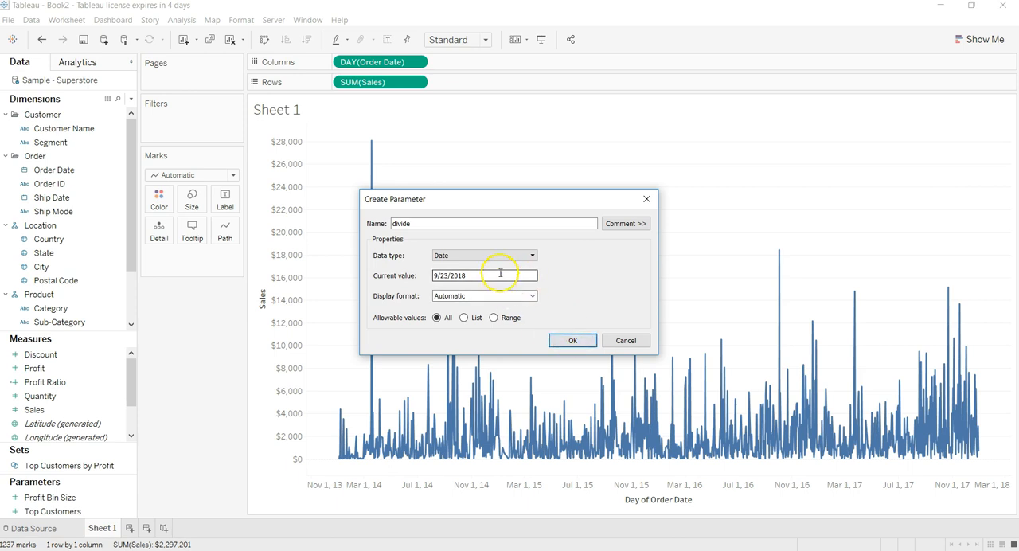
click(485, 276)
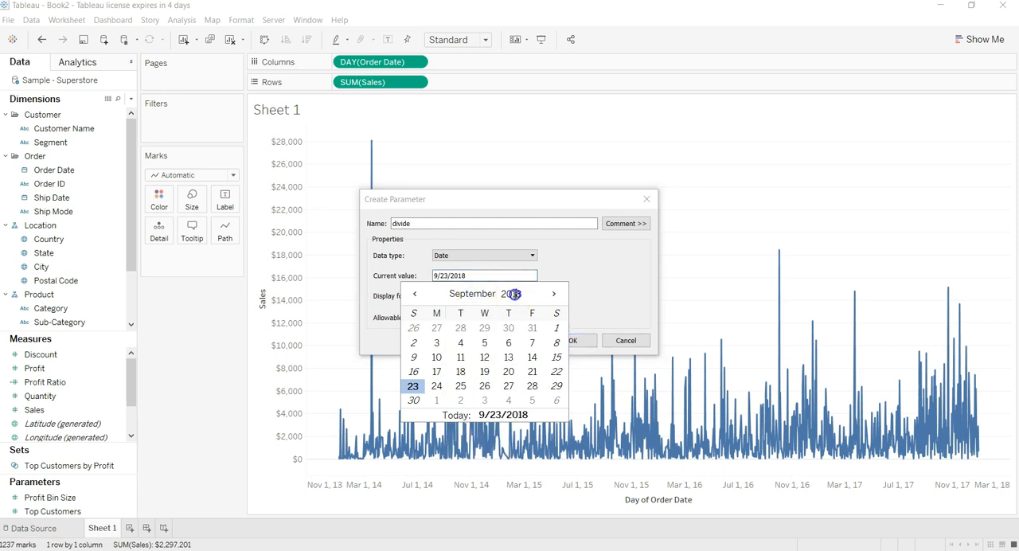
click(554, 294)
text(5)
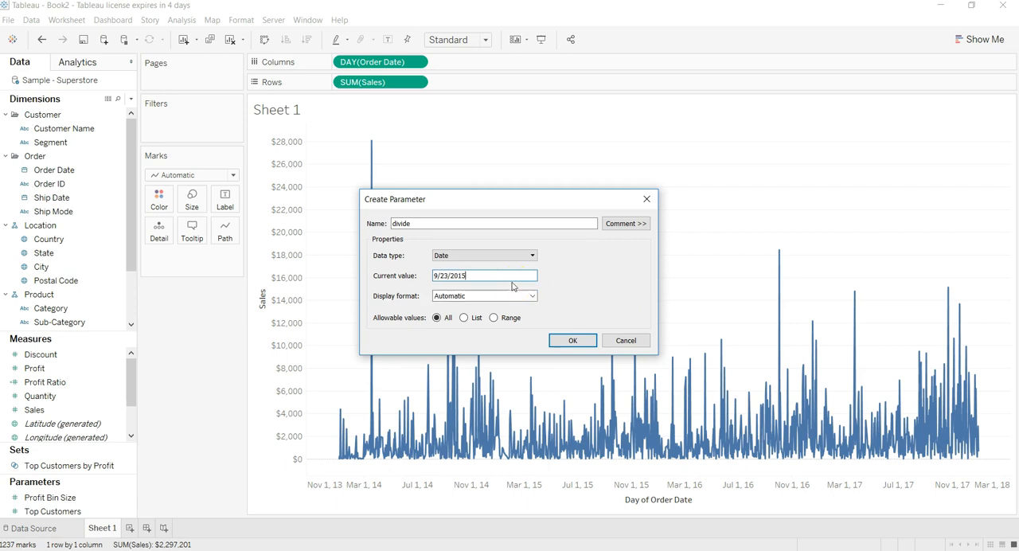
click(573, 340)
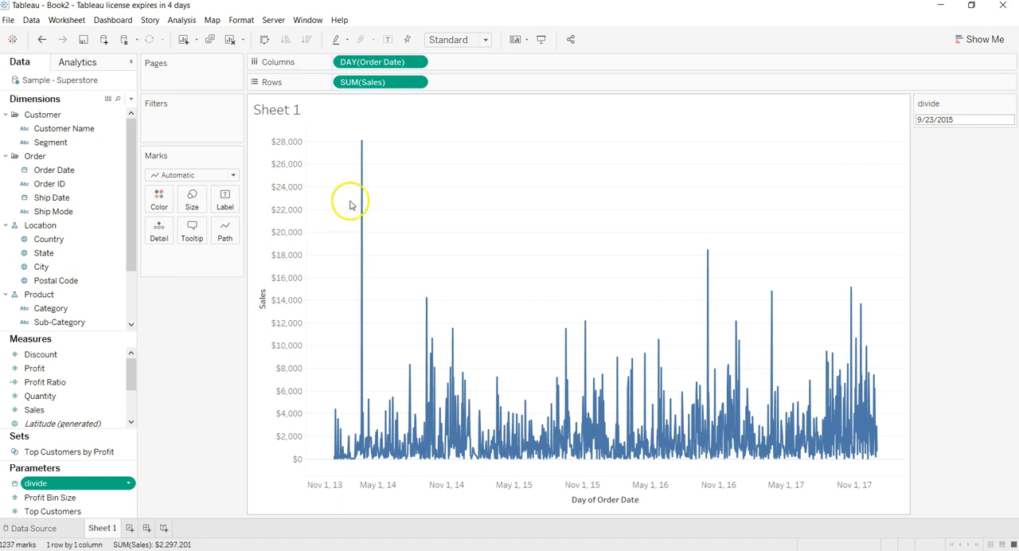
Step: Drag a Reference Line from the Analytics pane onto the whole Table
click(78, 62)
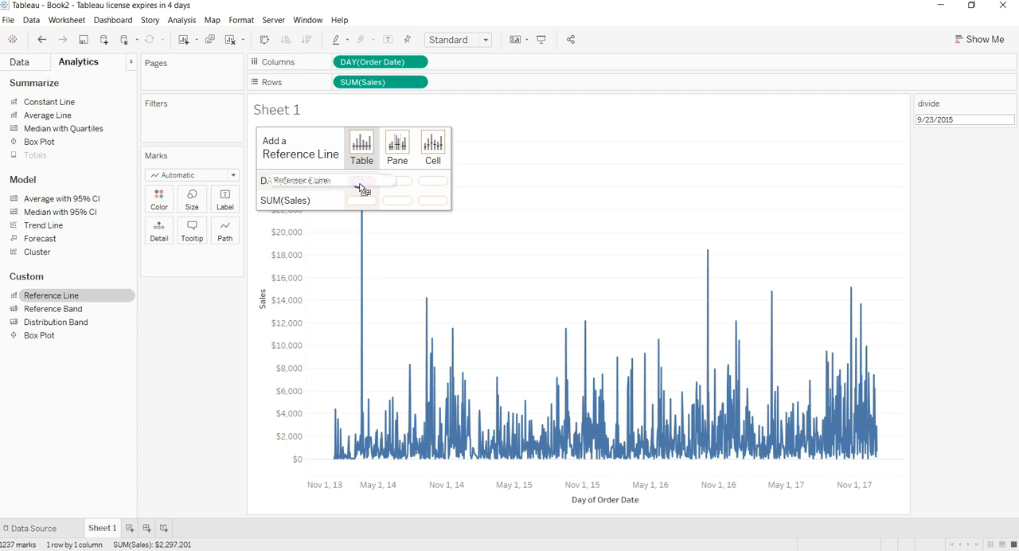
click(361, 148)
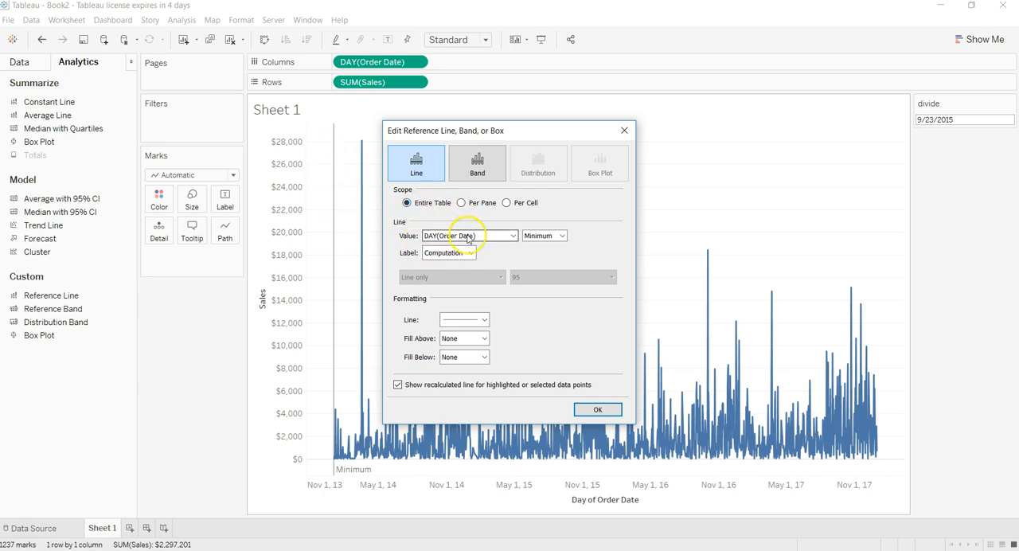
Step: Set the reference line's value to the divide parameter and check its aggregation
click(512, 235)
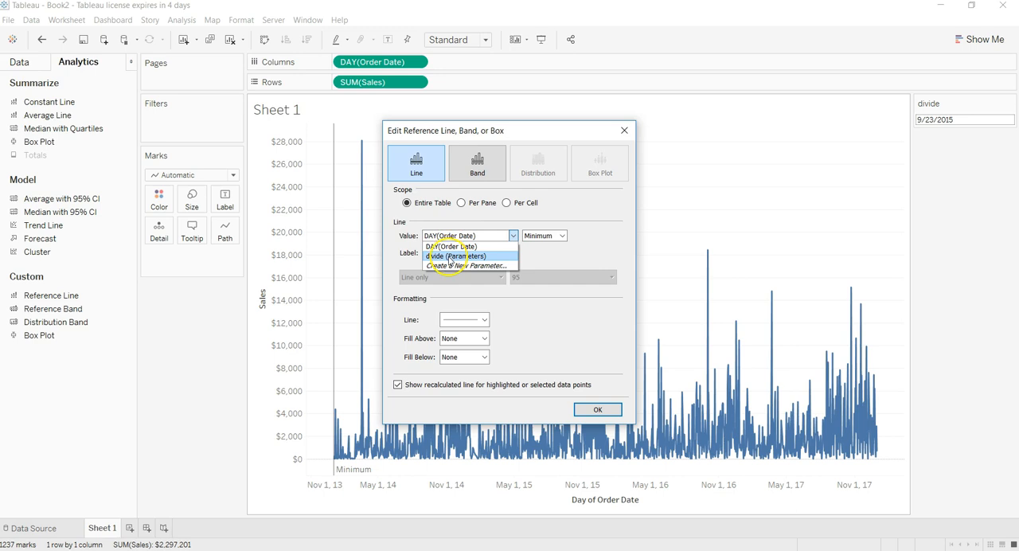
click(457, 256)
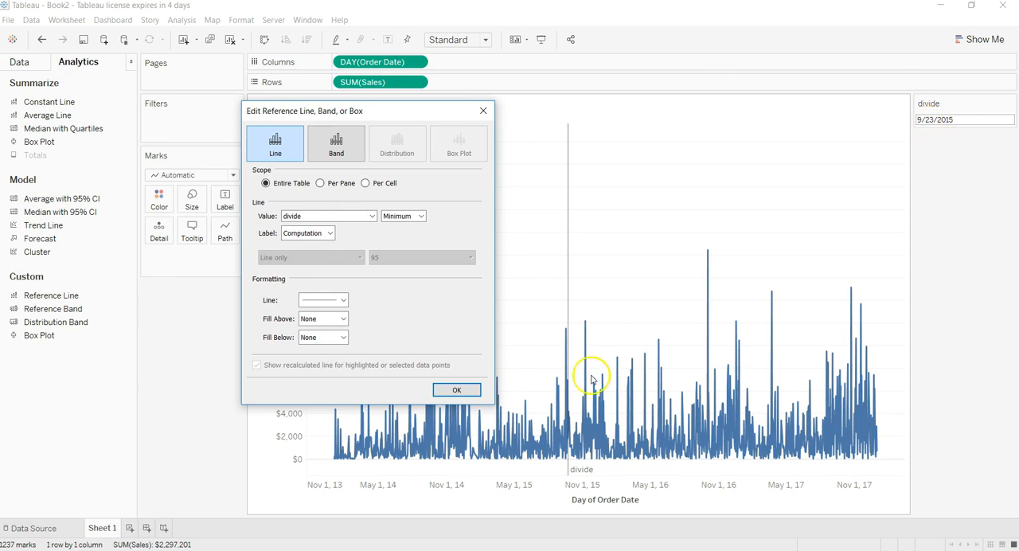
mouse_move(569, 438)
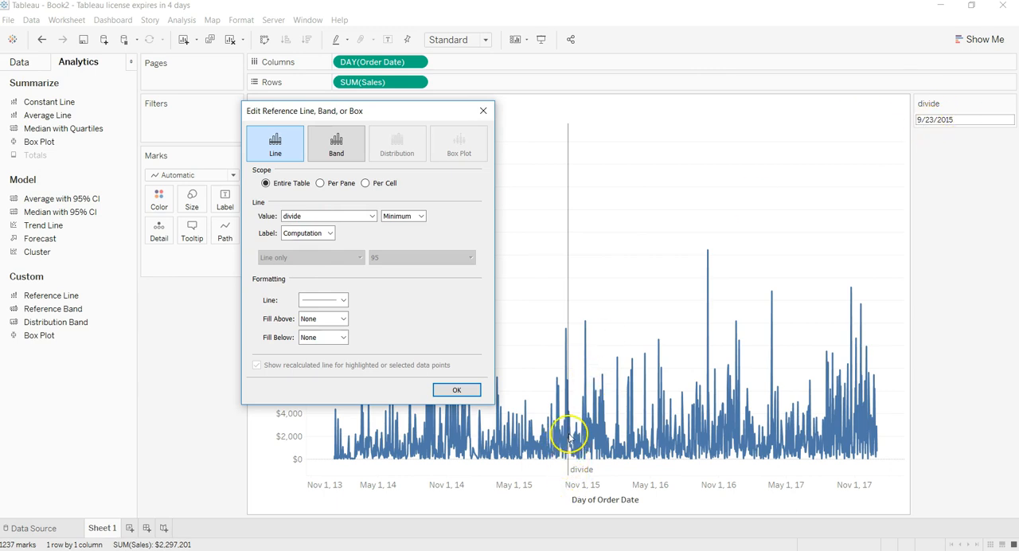
mouse_move(295, 227)
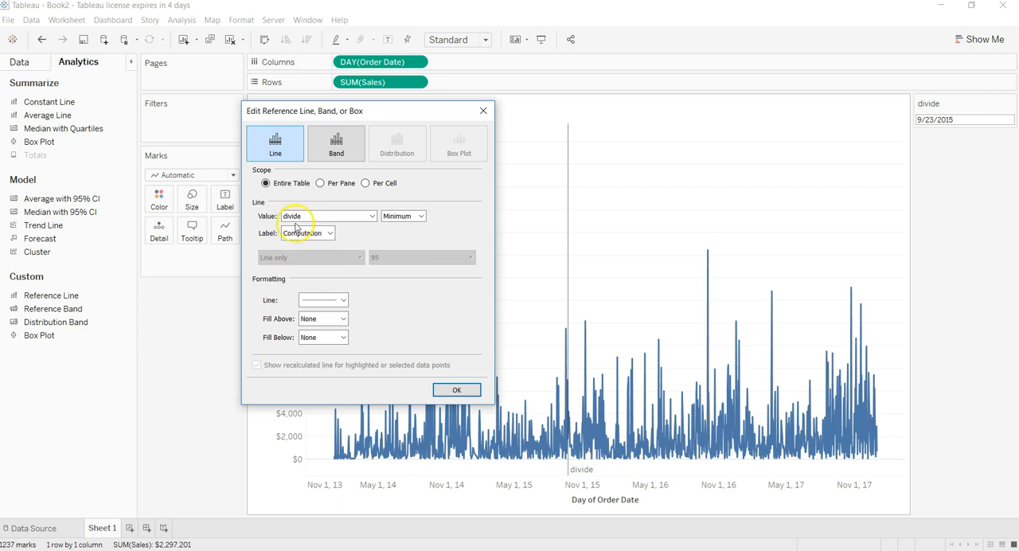
click(420, 216)
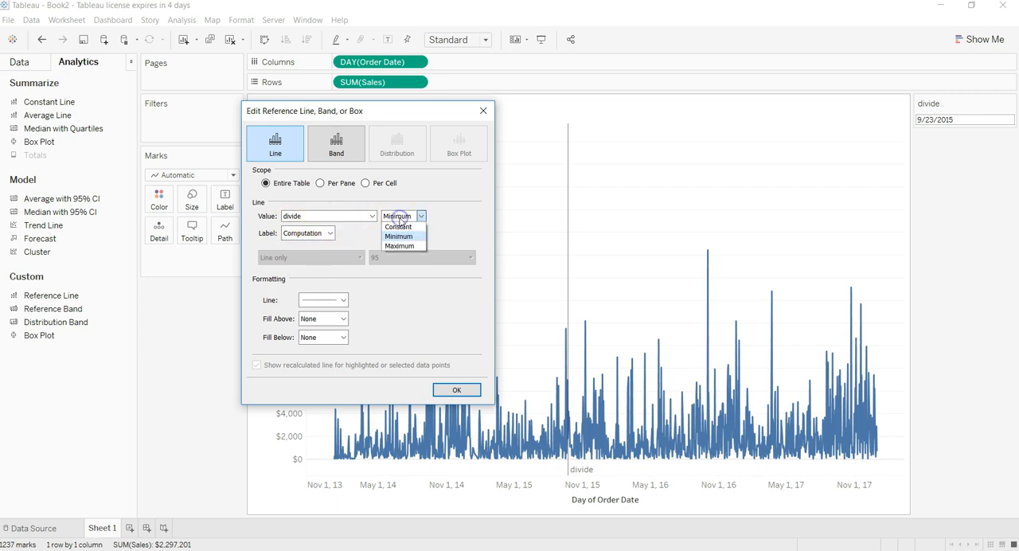
mouse_move(443, 242)
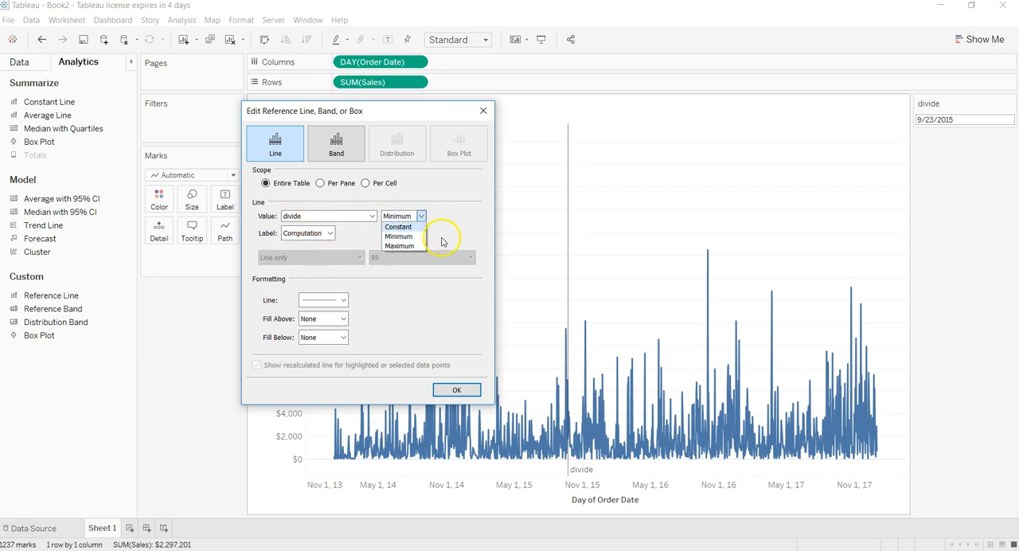
click(344, 300)
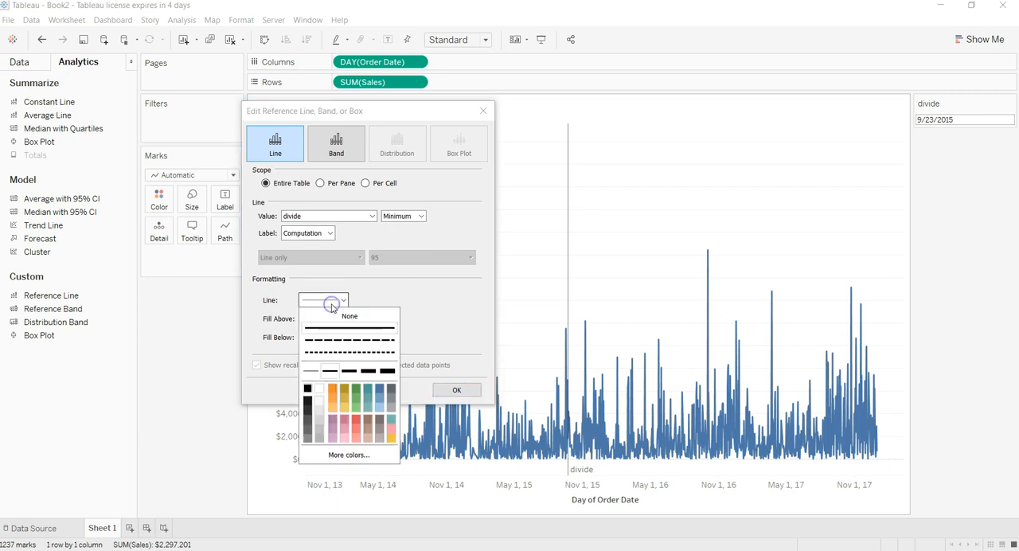
Step: Give the divide reference line a dashed style and confirm the edits
click(349, 340)
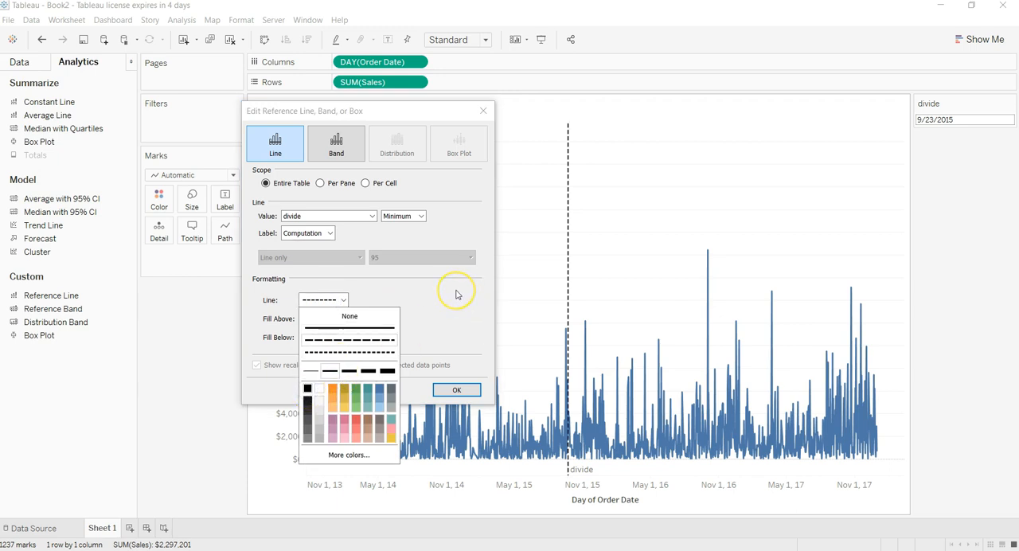
click(349, 316)
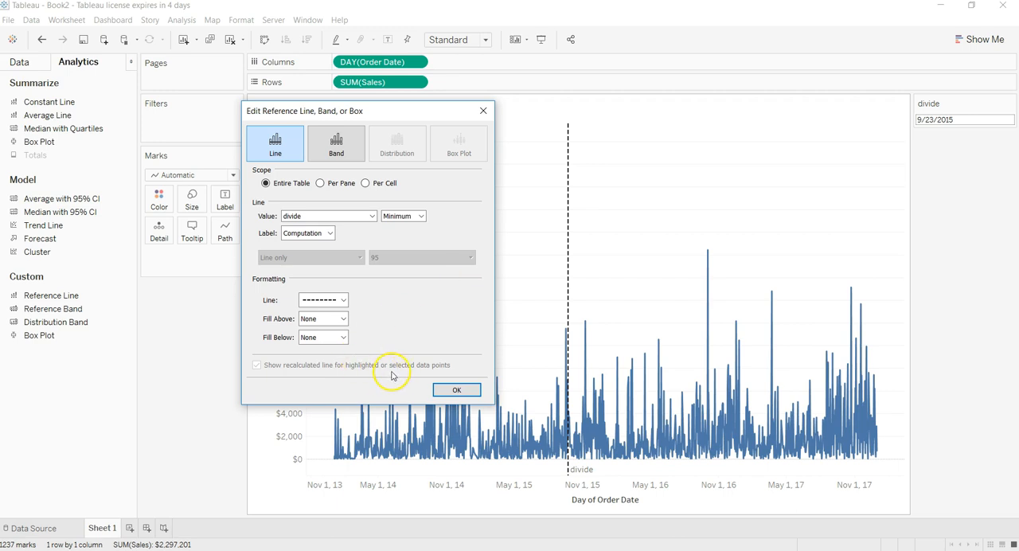
click(456, 389)
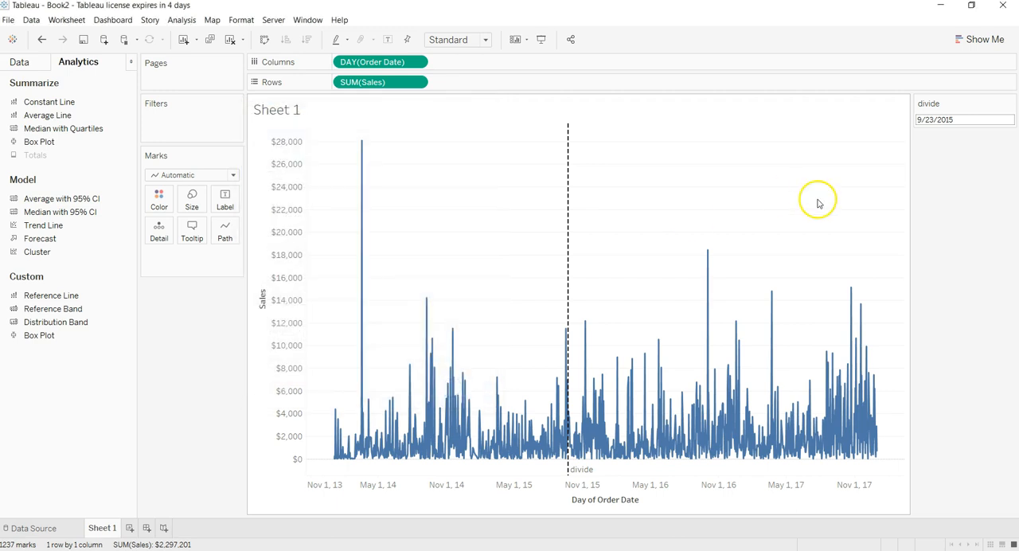
mouse_move(905, 163)
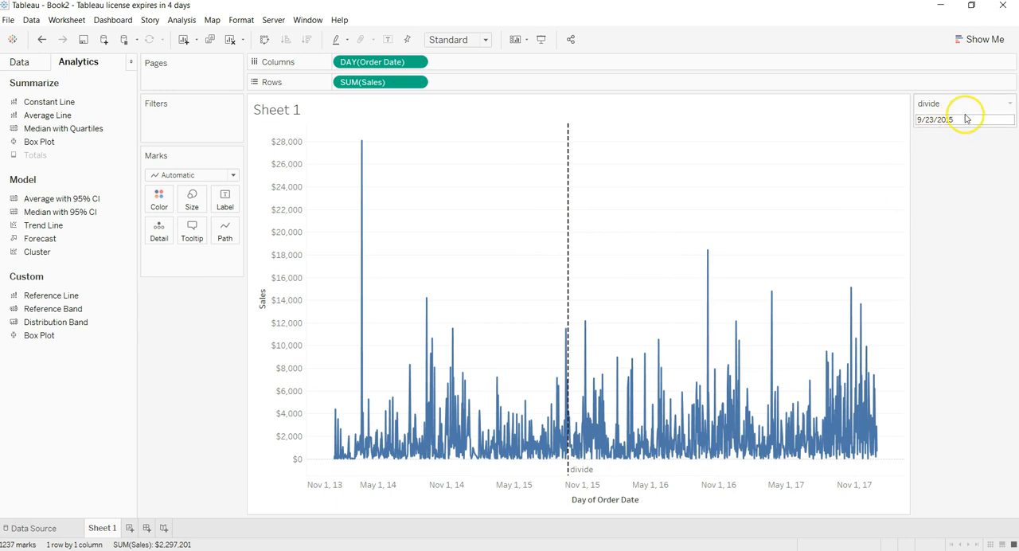
Step: Change the divide control's calendar to May 2016, selecting 5/2/2016
click(963, 119)
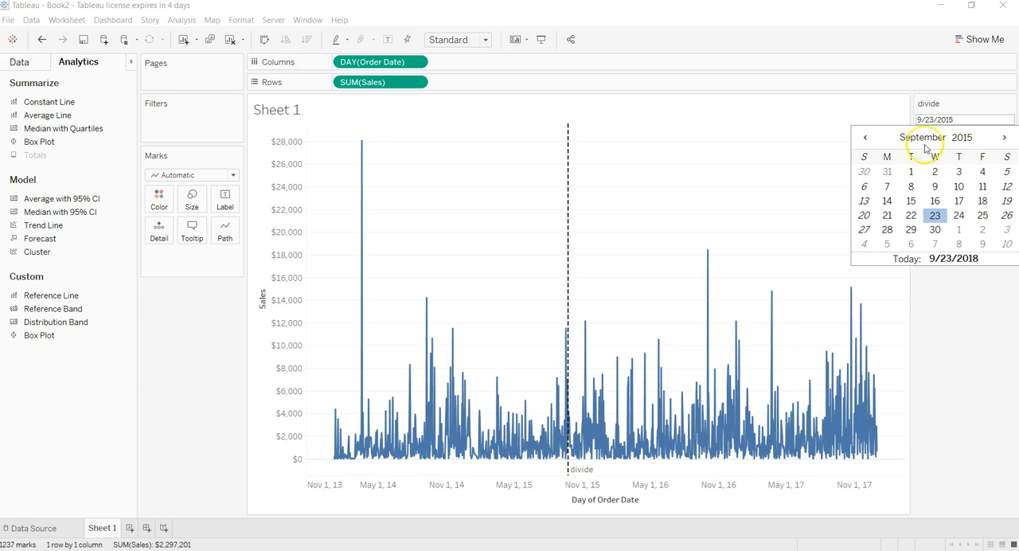
click(922, 136)
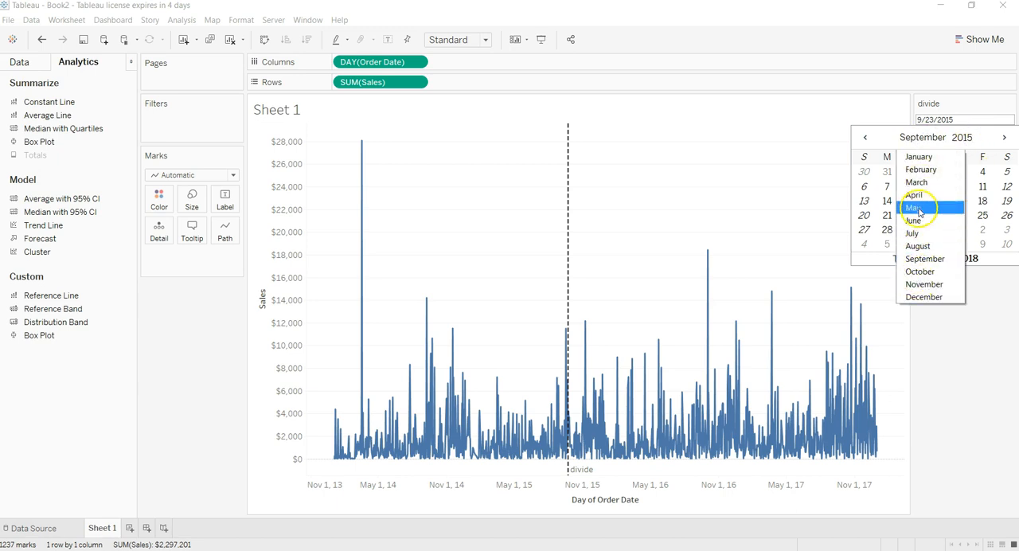
click(913, 208)
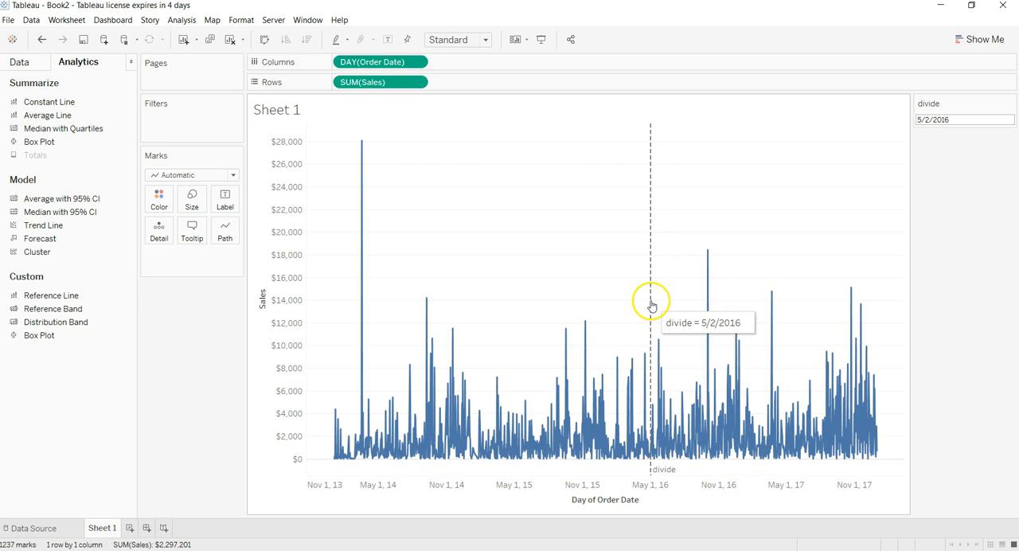
click(965, 119)
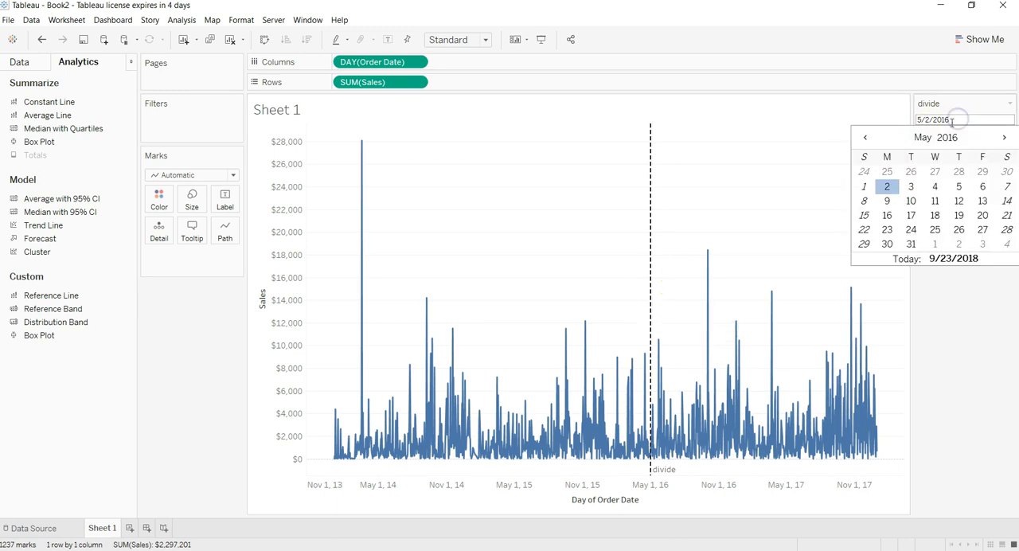
Step: Pick February 1, 2016 as the divide date
click(865, 137)
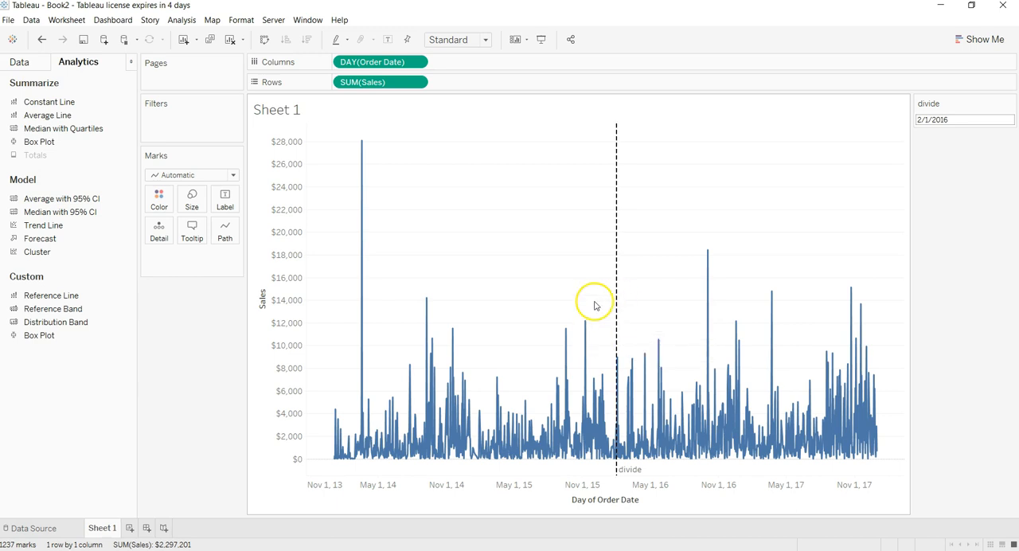
mouse_move(627, 258)
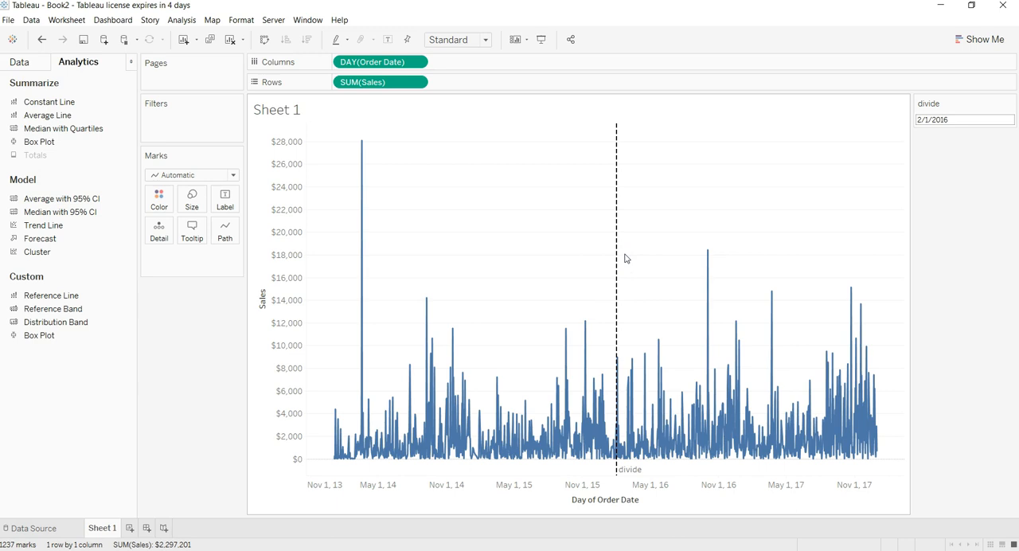
mouse_move(601, 266)
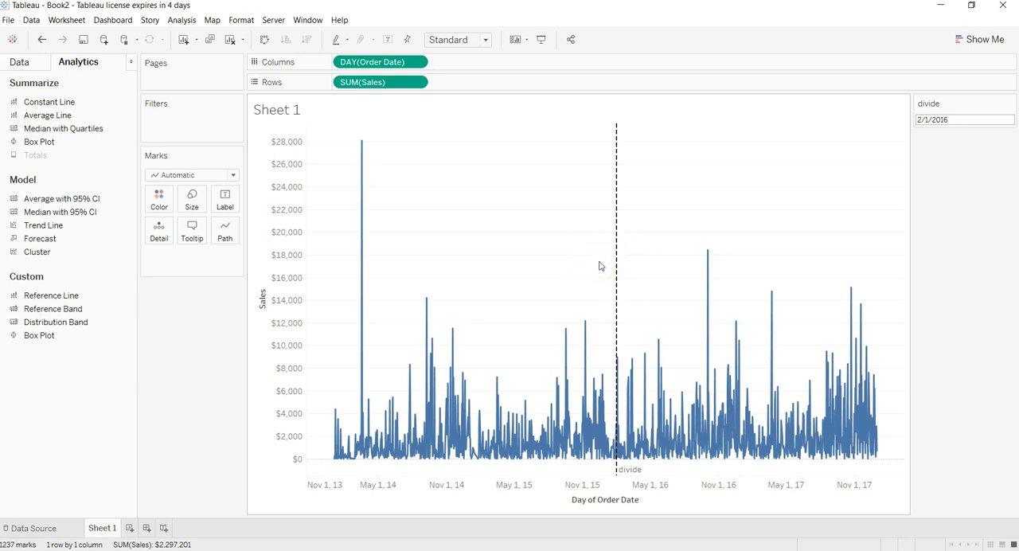
mouse_move(625, 390)
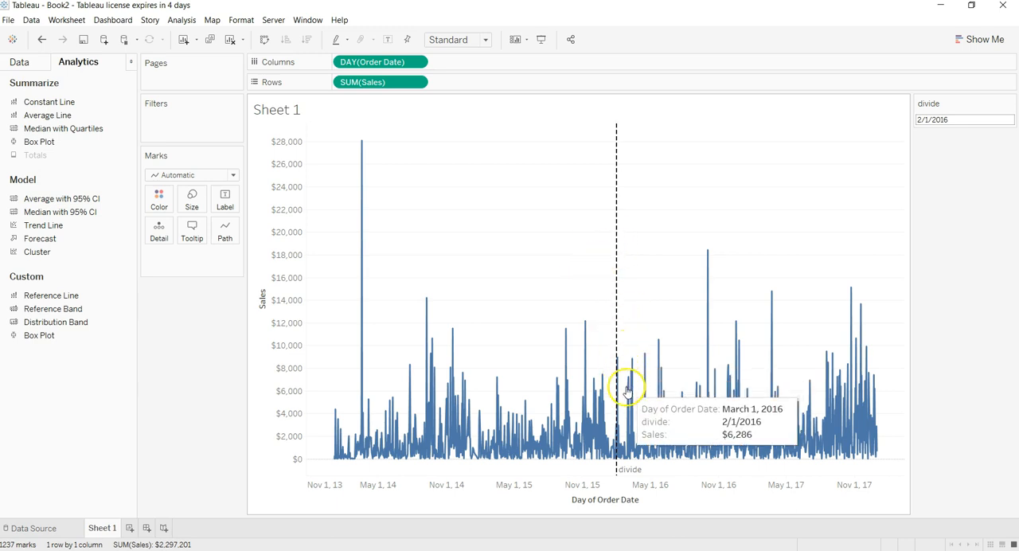